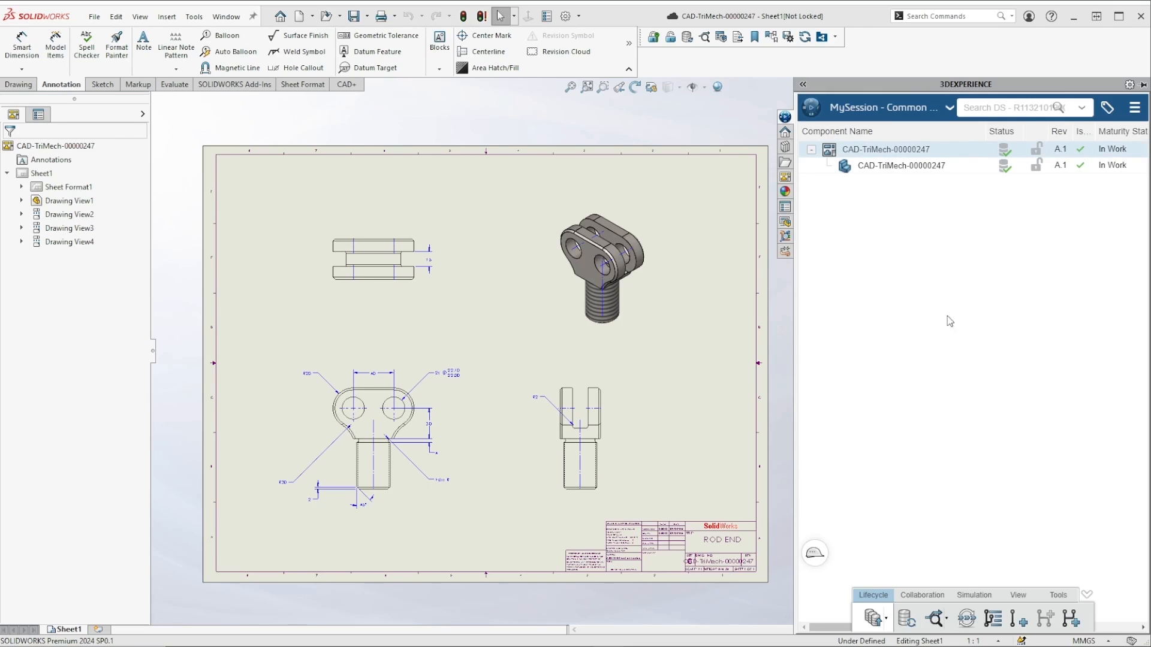
Step: Show the Tools collection in the 3DEXPERIENCE task pane to reach Generate Derived Output
click(1058, 595)
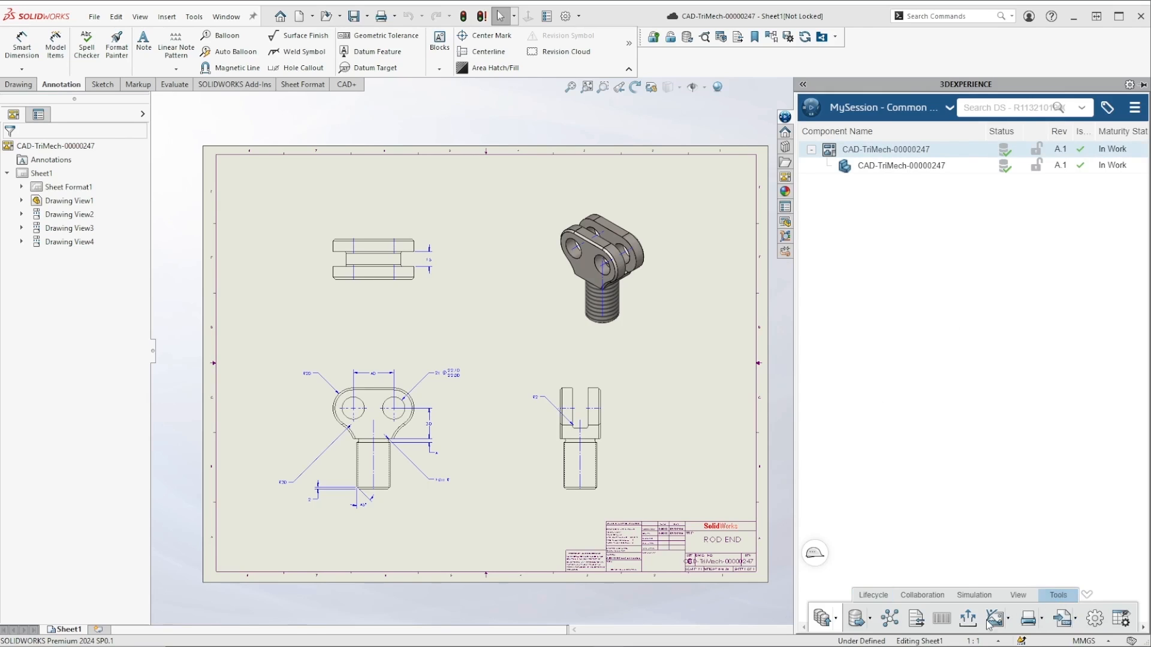
mouse_move(967, 620)
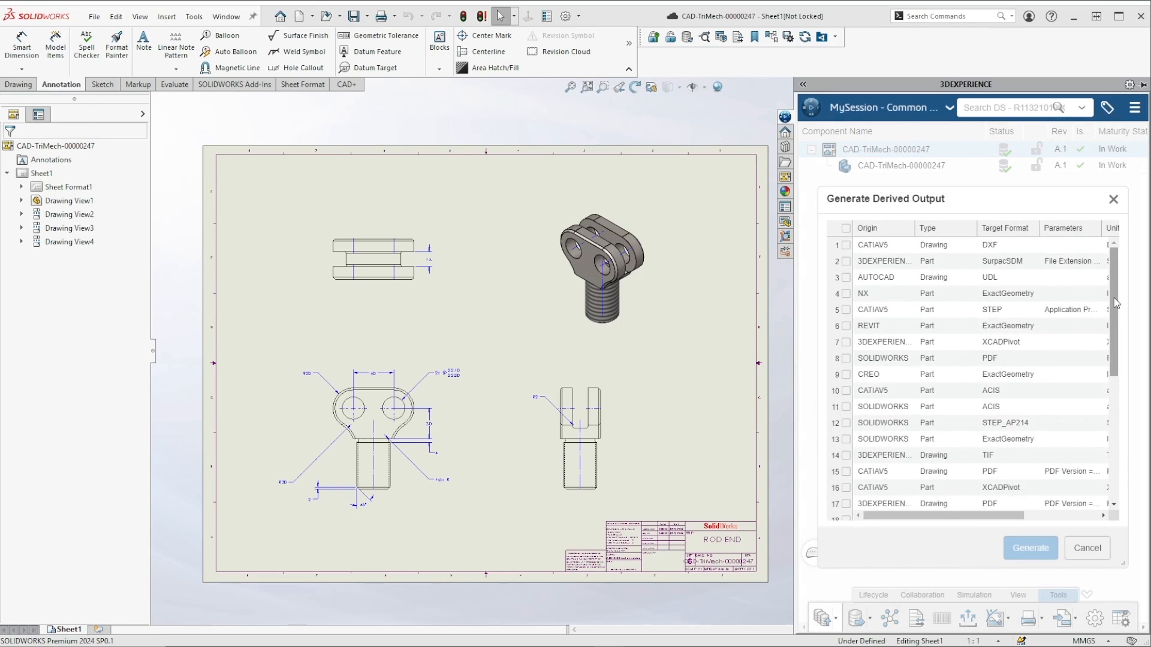
Step: Select row 23, SOLIDWORKS Drawing → PDF, and generate the derived output
scroll(down, 3)
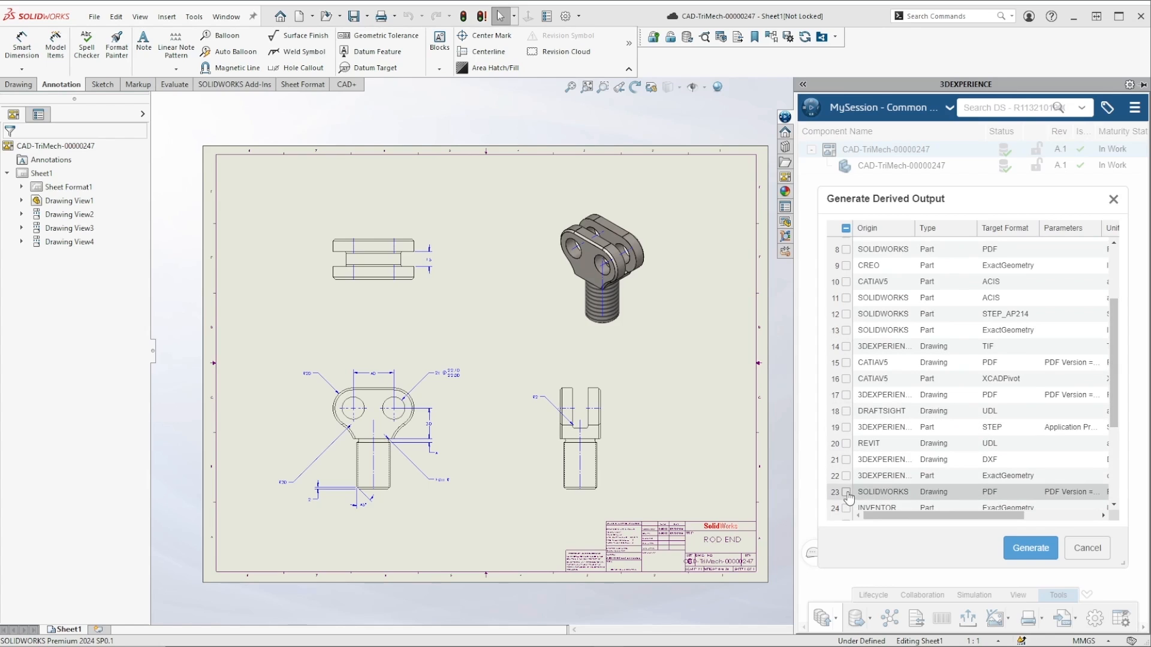
click(845, 491)
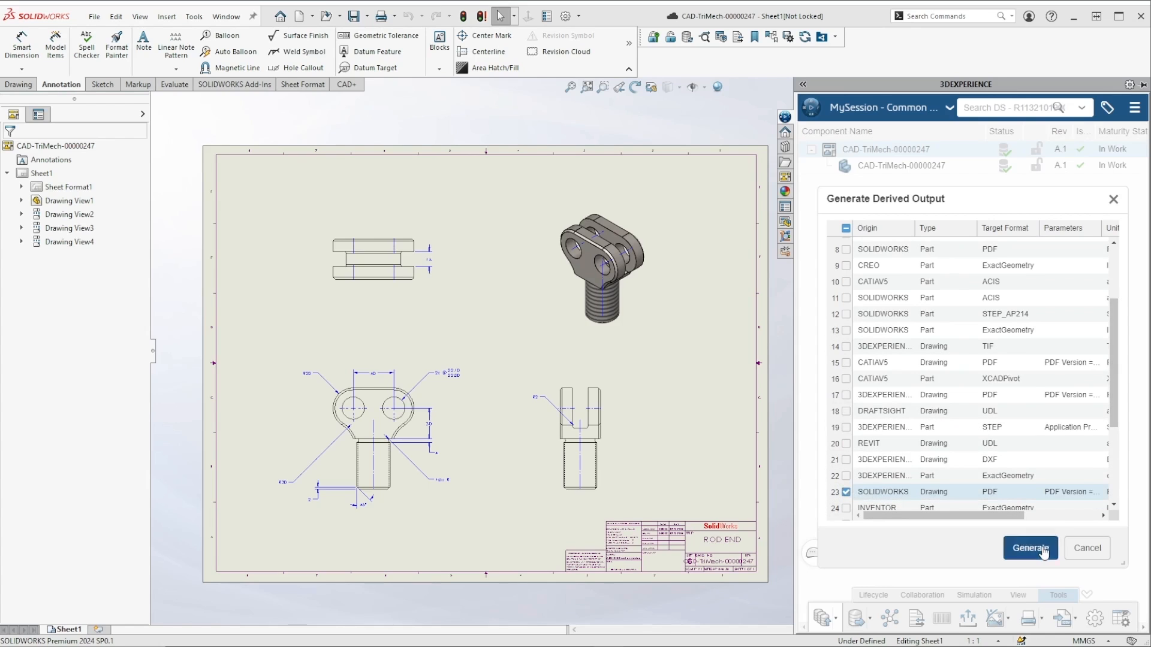
click(1030, 548)
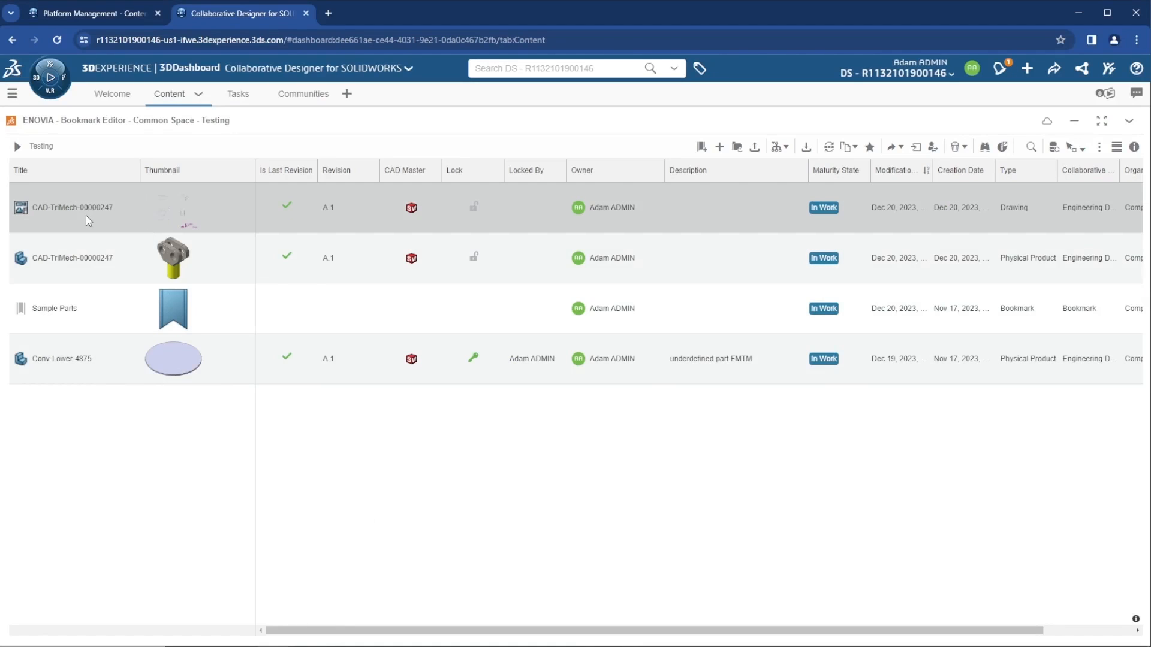
Step: Select the CAD-TriMech-00000247 drawing and show its Information panel
click(72, 207)
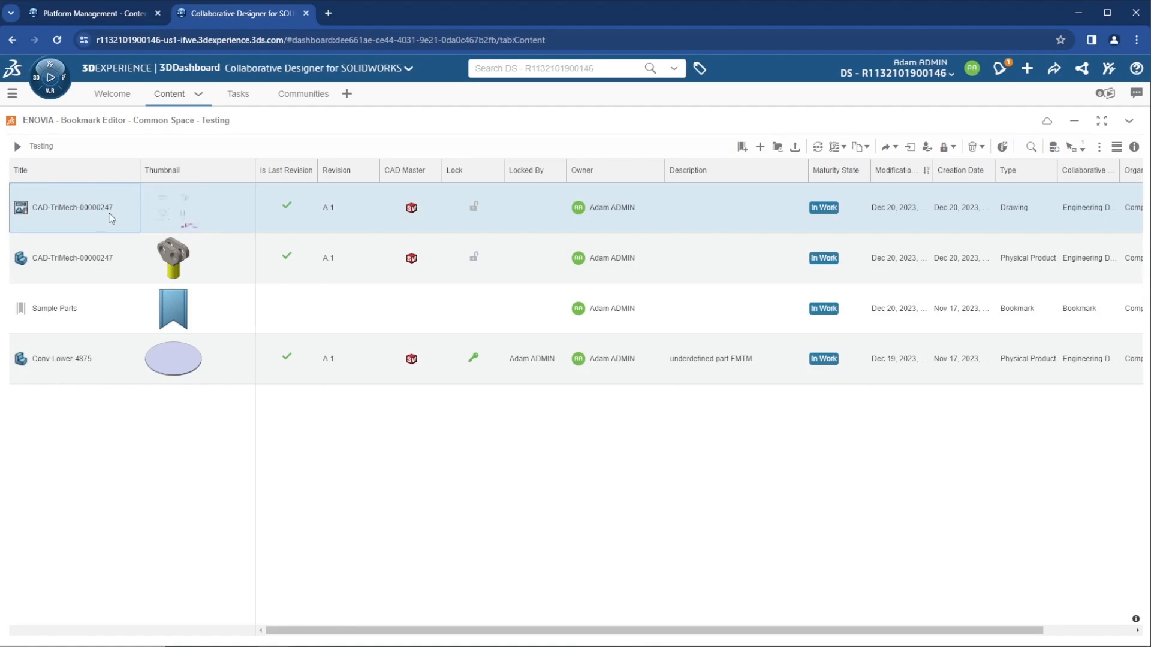
mouse_move(1136, 146)
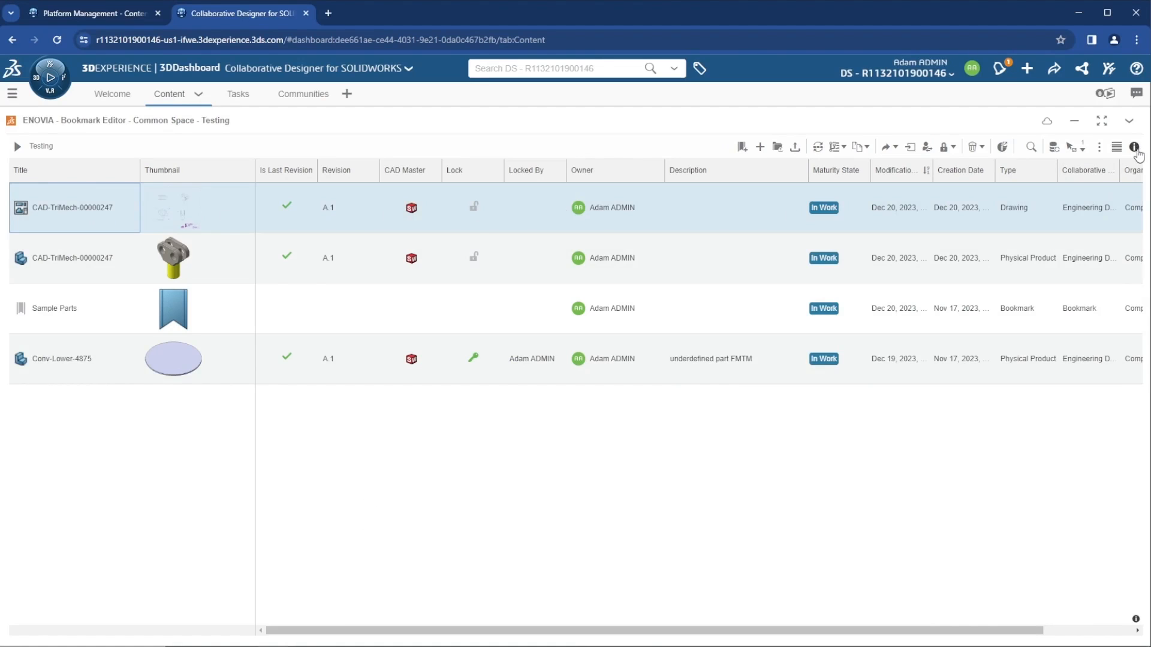
click(1134, 146)
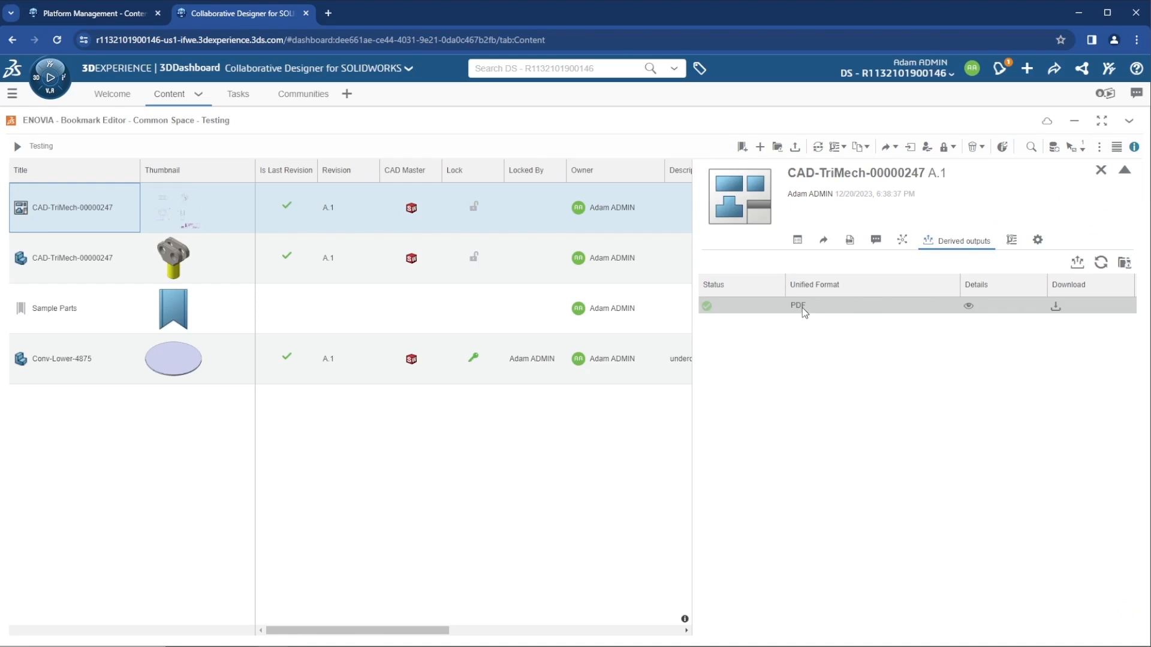
mouse_move(1056, 307)
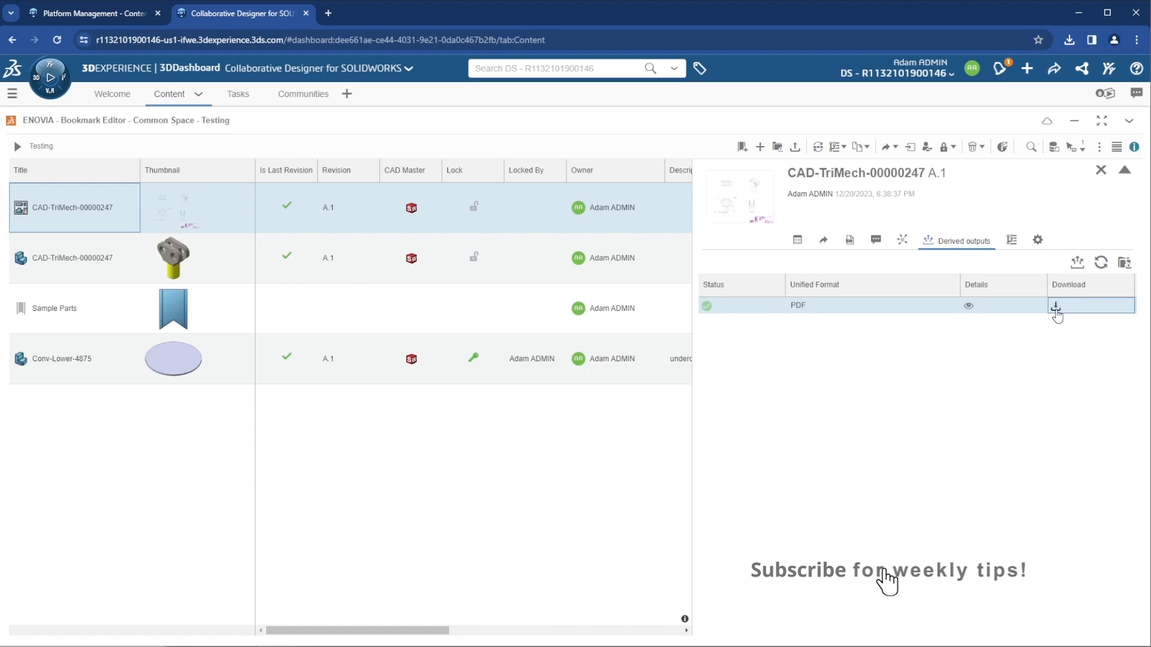
Step: Download the PDF derived output and view the ROD END sheet from Chrome's download bubble
click(1056, 305)
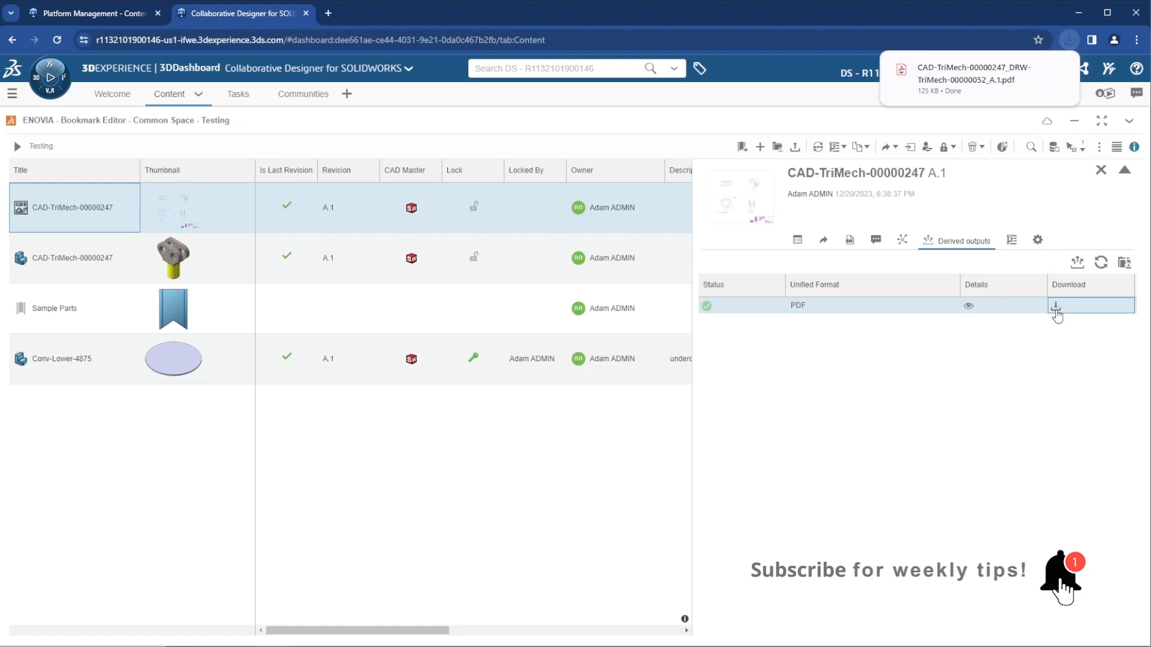
click(1055, 305)
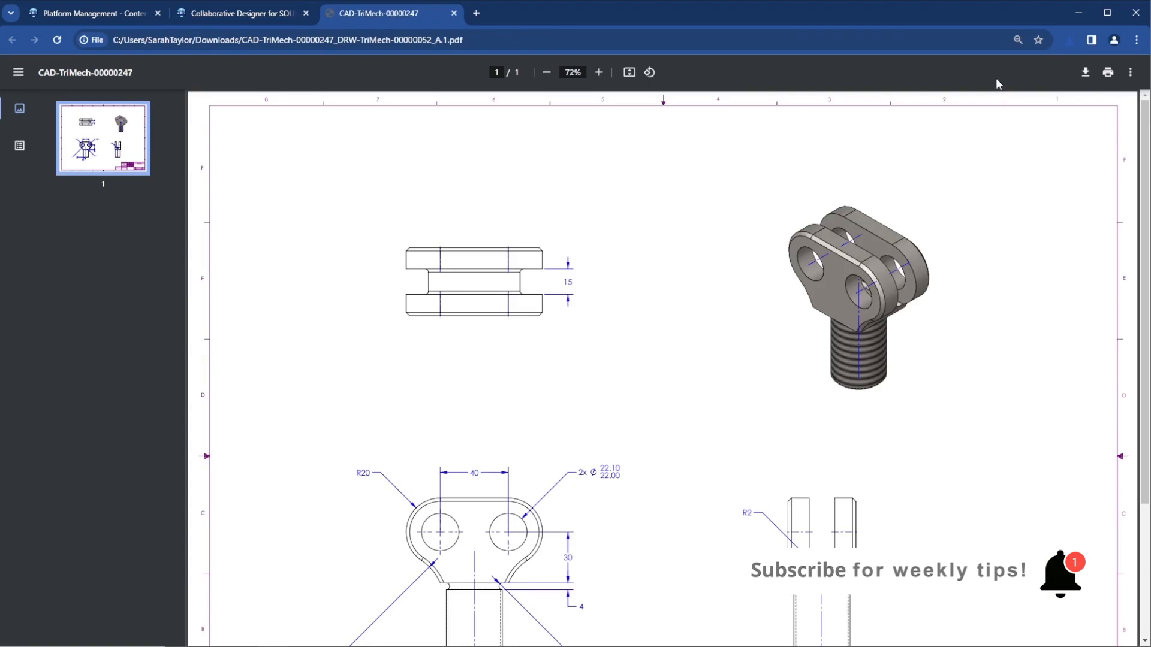